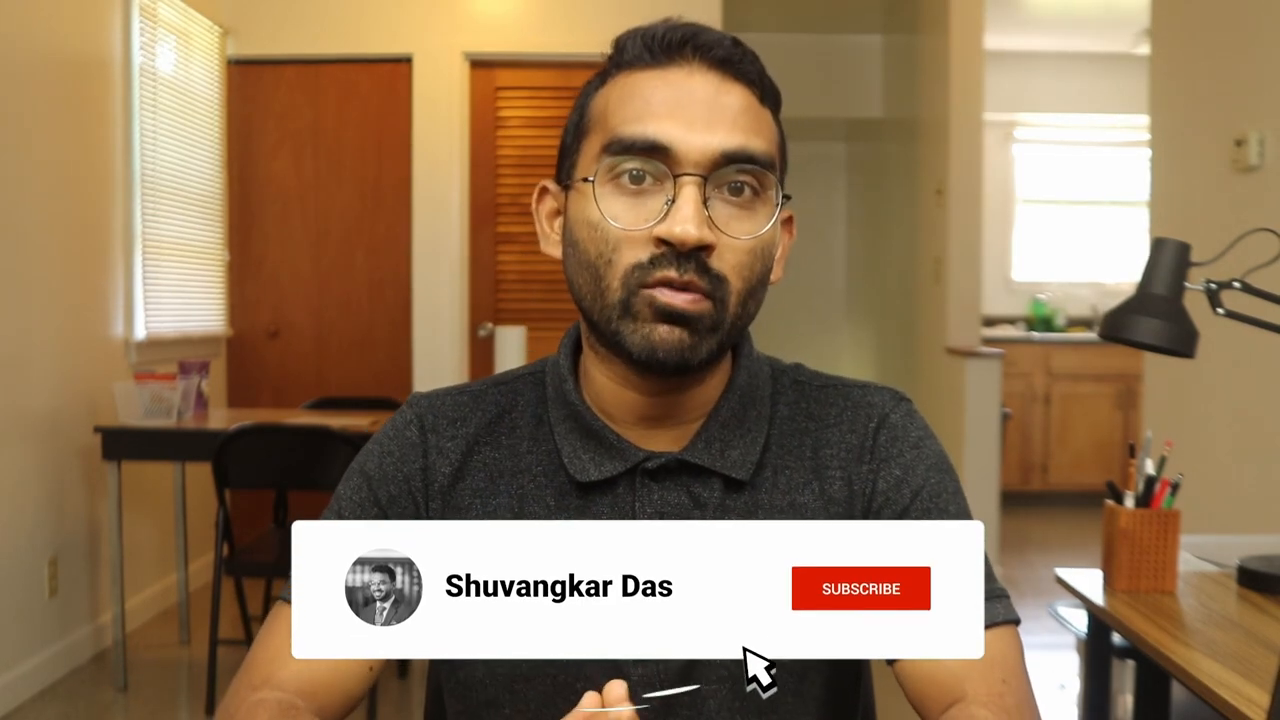
- Select the Obsidian.md result from the obsidianmd Google search to load the Obsidian website
{"action": "left_click", "coordinate": [859, 588]}
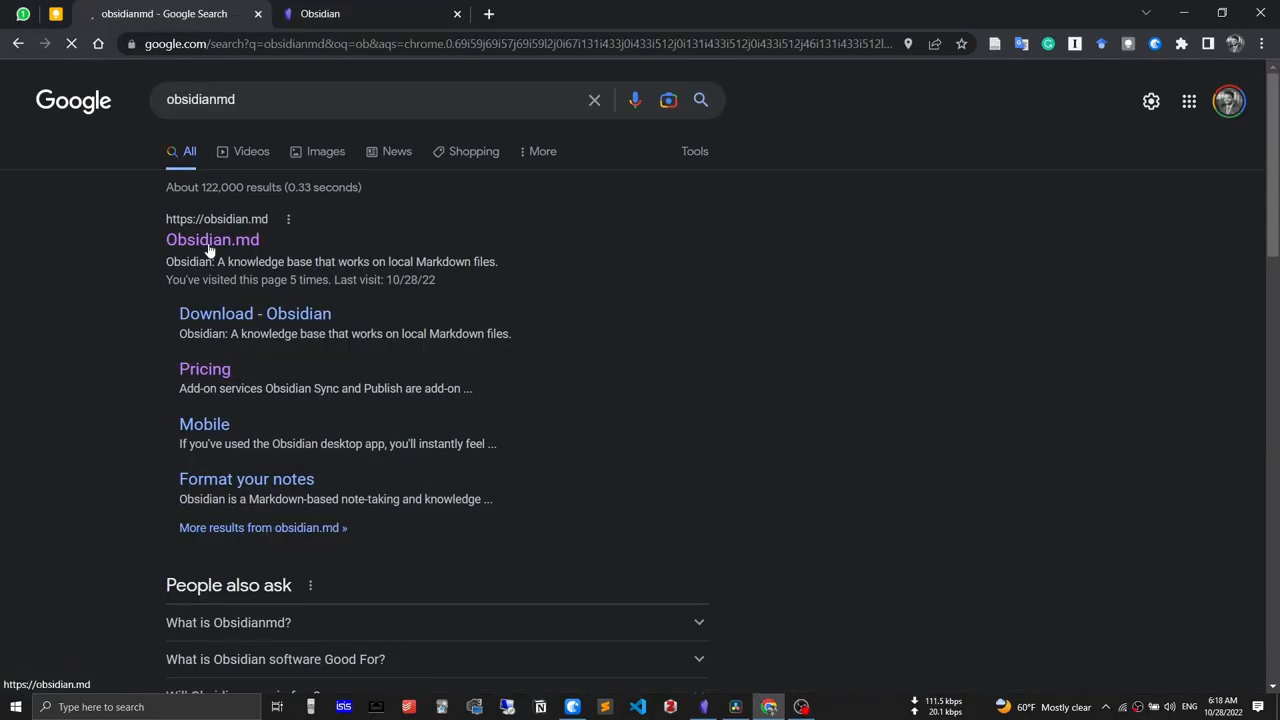
{"action": "left_click", "coordinate": [212, 239]}
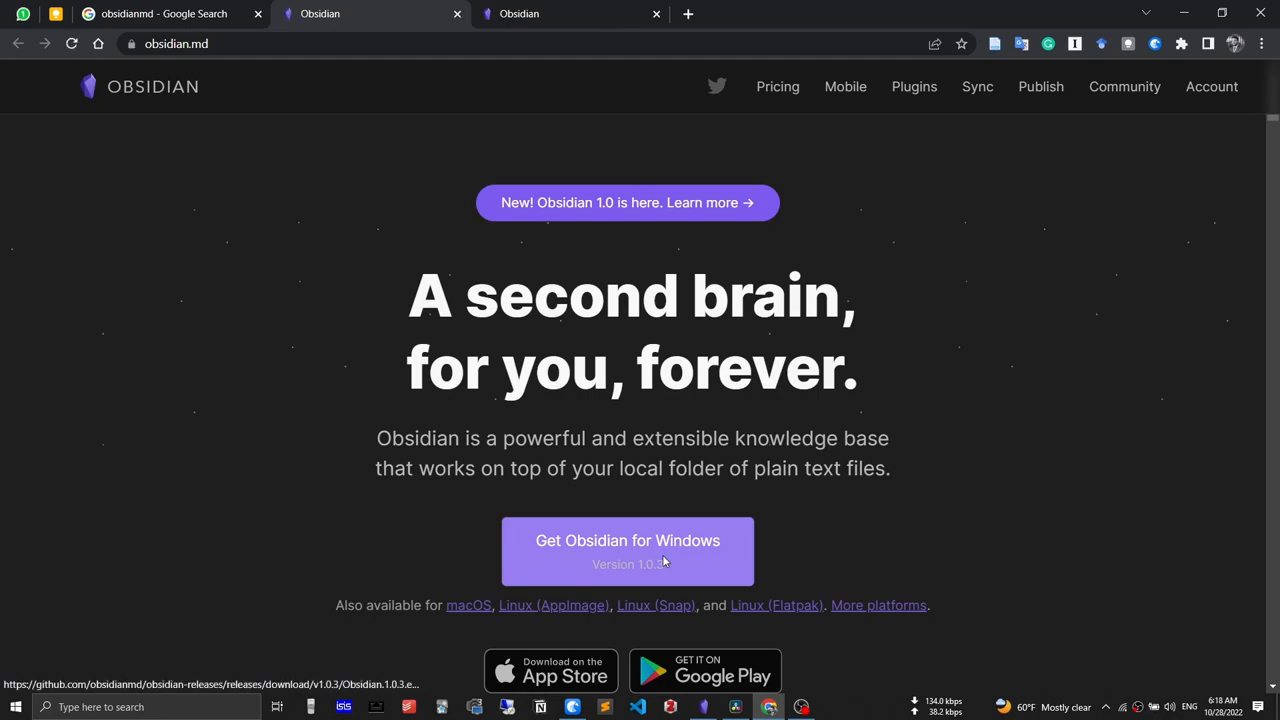